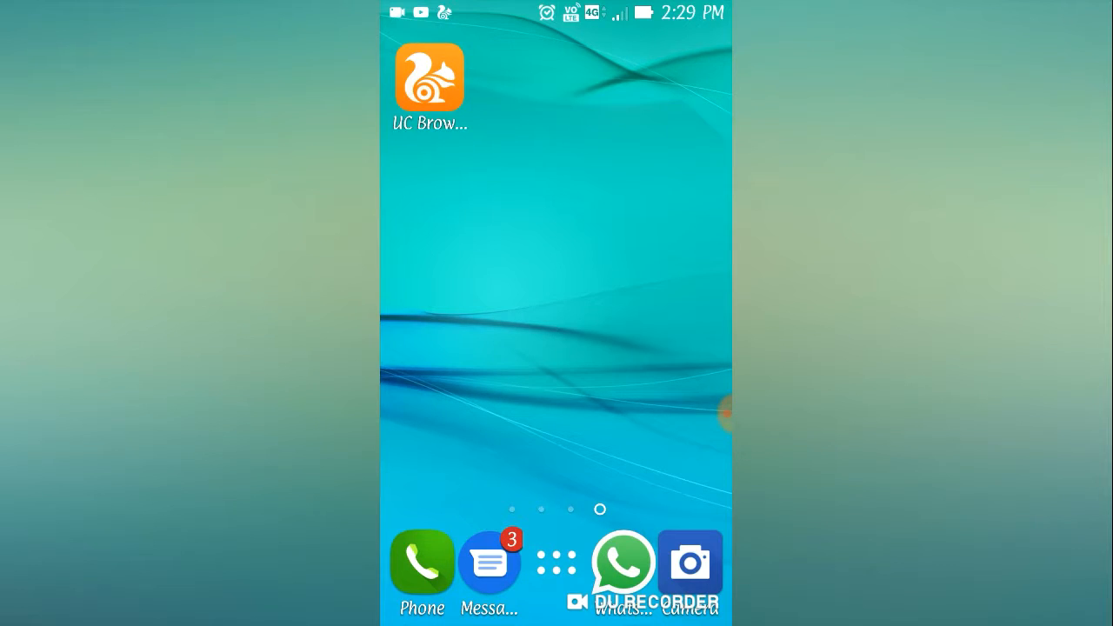
- Open UC Browser on APKSFree's KeepVid page offering the 10.6 MB APK
click(428, 76)
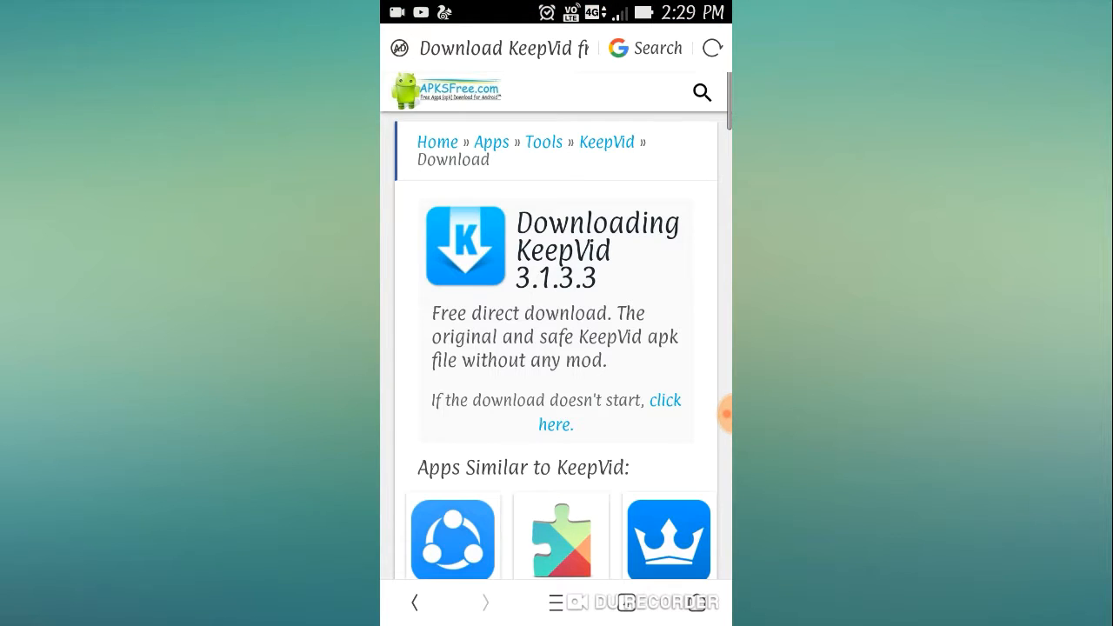
scroll(down, 3)
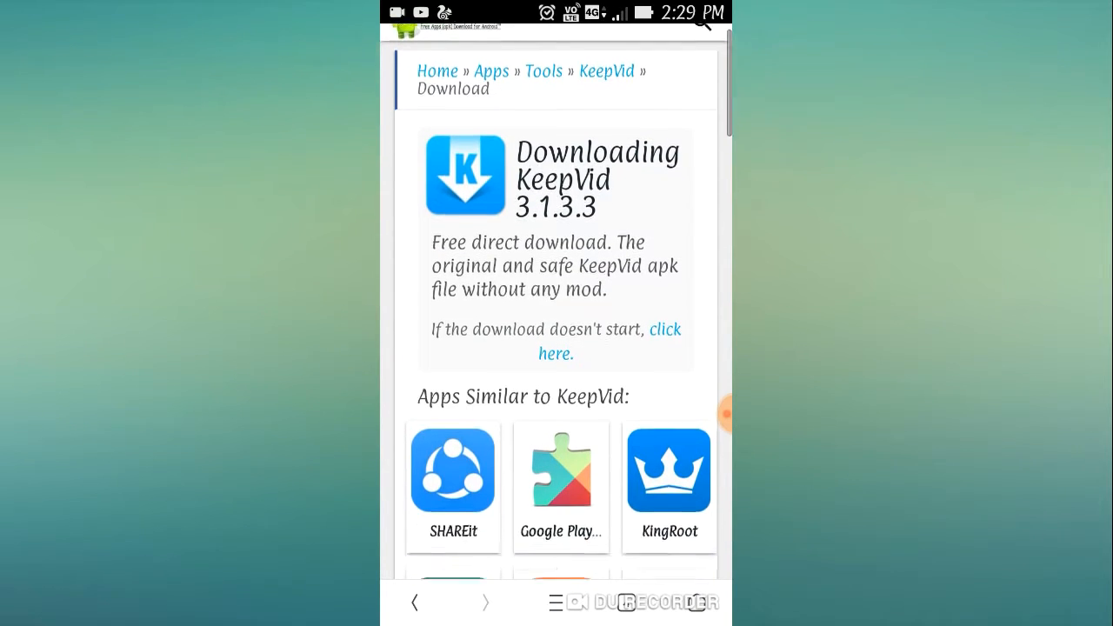
scroll(down, 3)
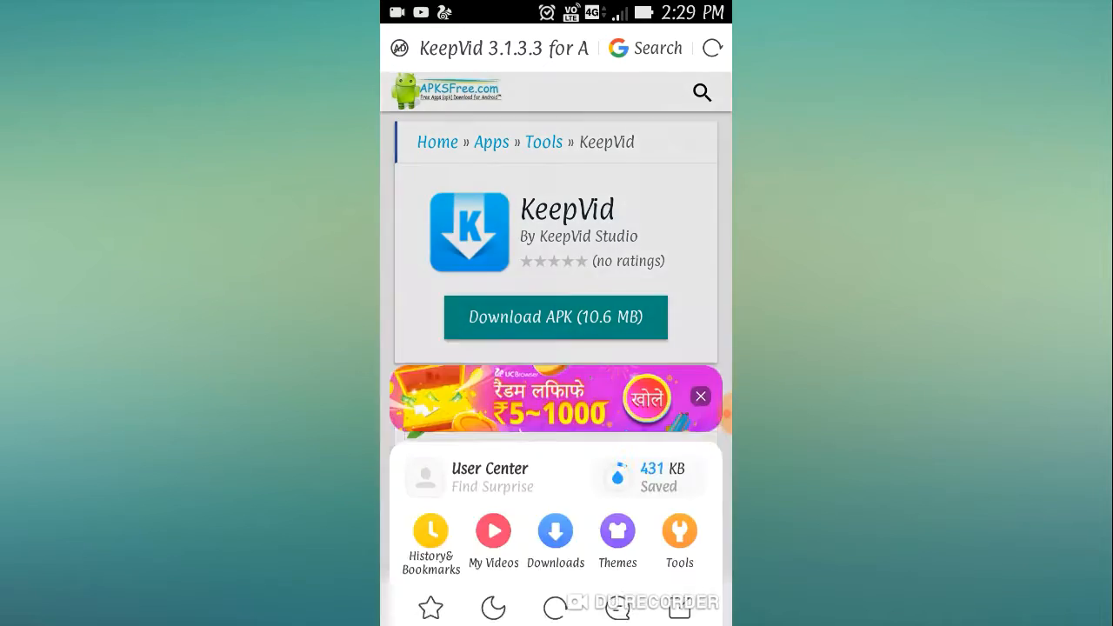
- Install keepvid-android.apk from UC Browser's Downloaded files list
click(555, 316)
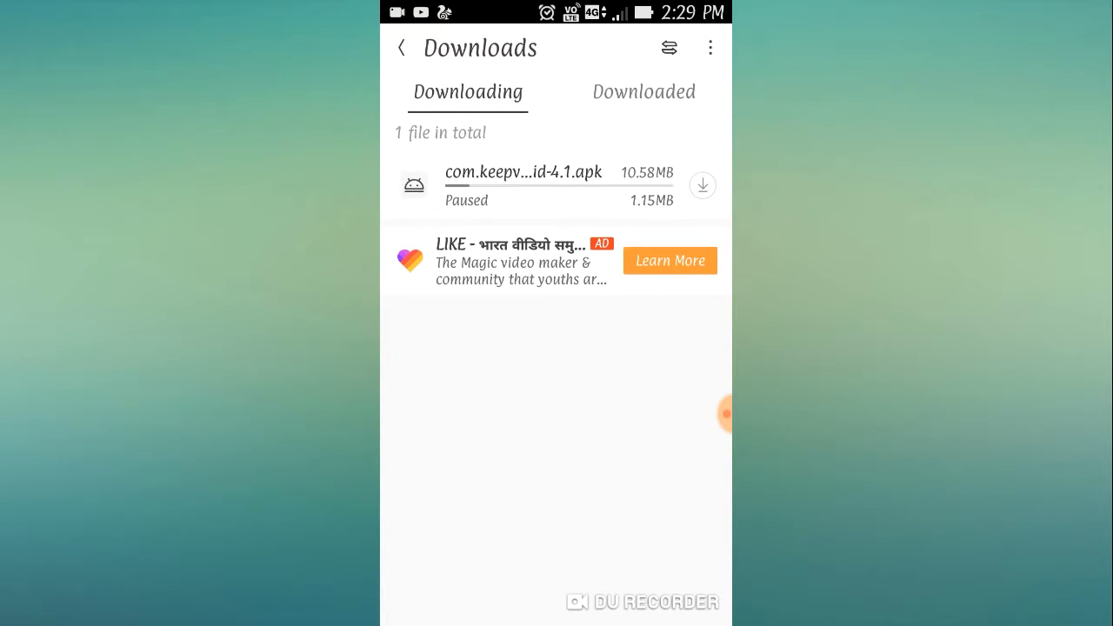
click(644, 93)
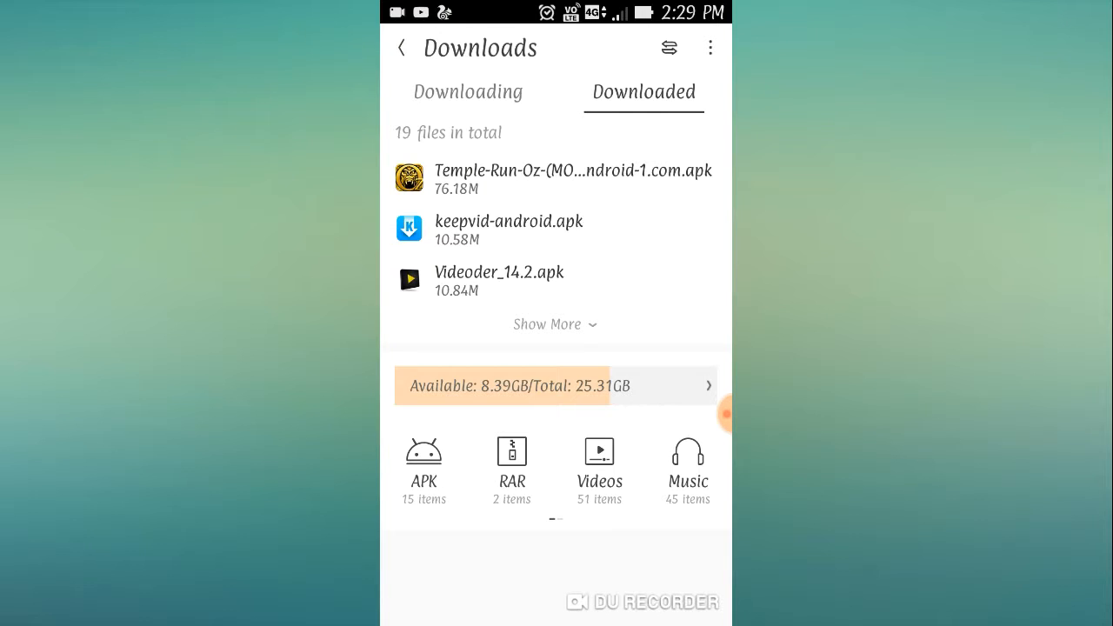
click(508, 222)
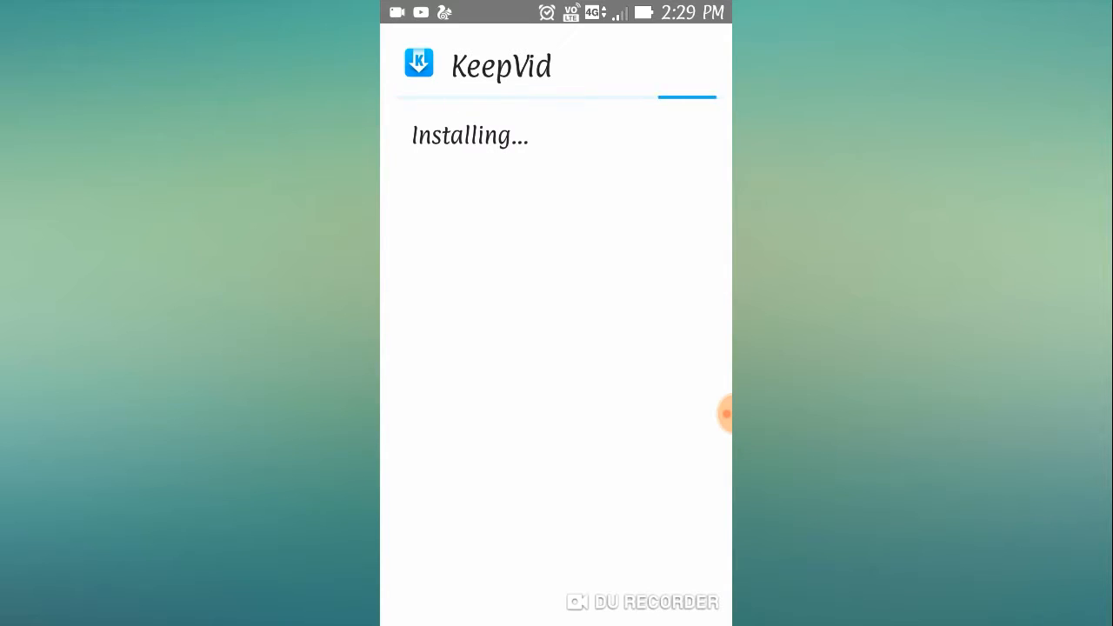
- Close the Package Installer after KeepVid finishes installing, returning to the home screen
click(724, 414)
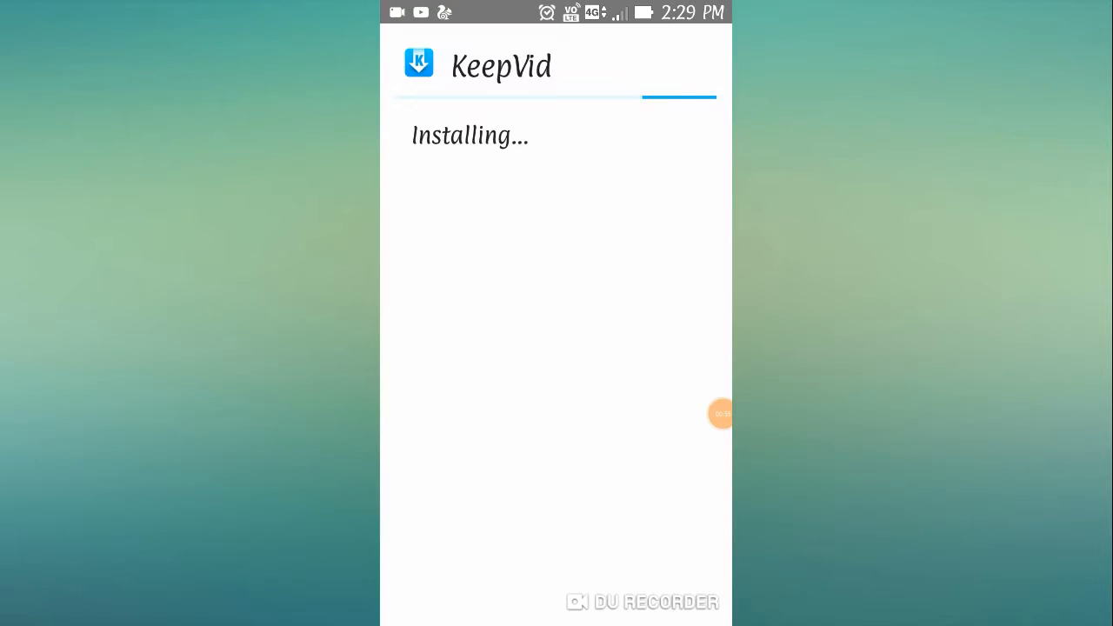
click(721, 414)
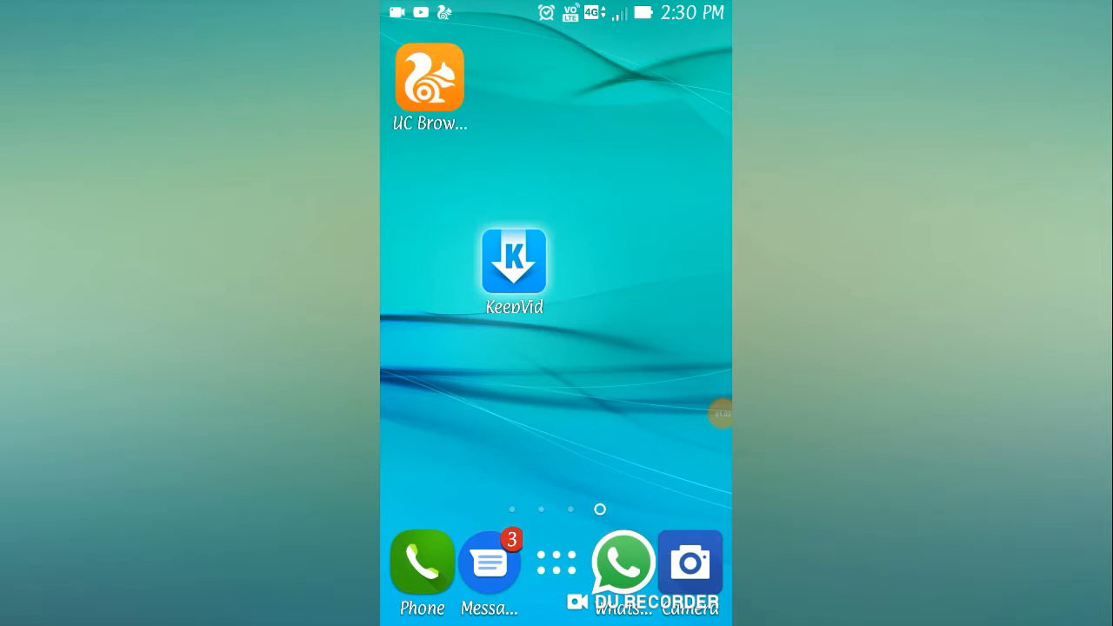
- Launch KeepVid to its mobile YouTube home page, then open the Google apps folder
click(513, 261)
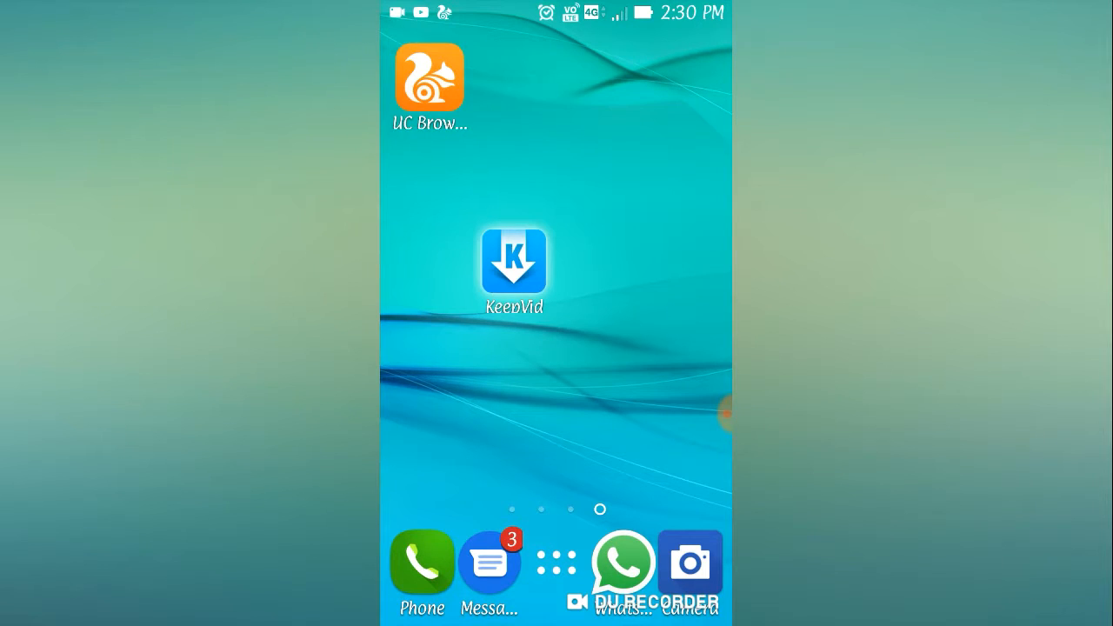
click(513, 261)
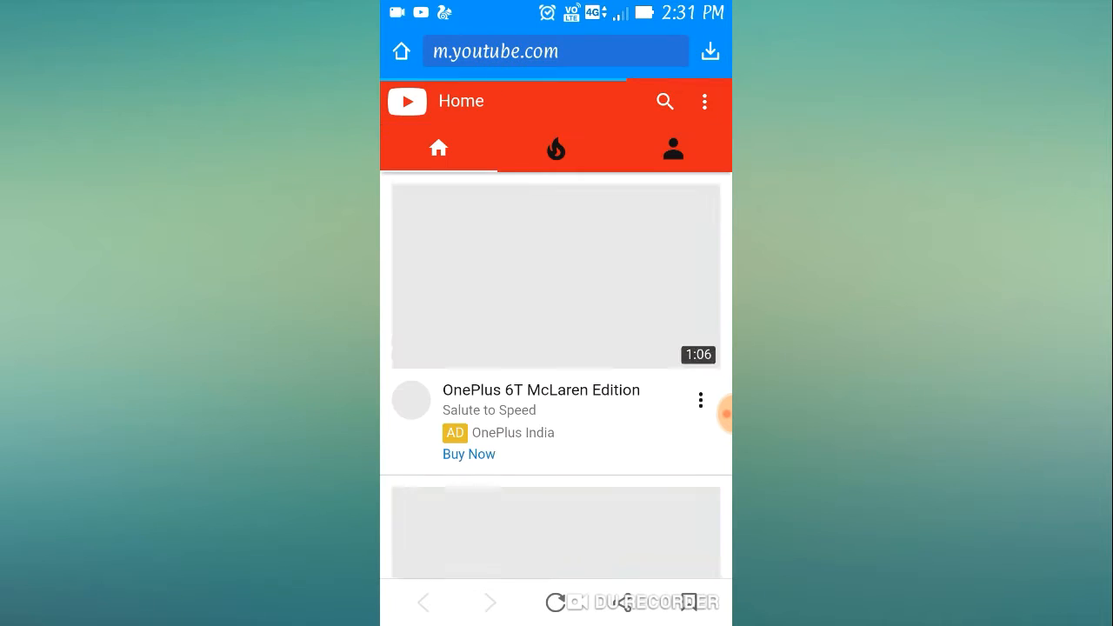
scroll(down, 3)
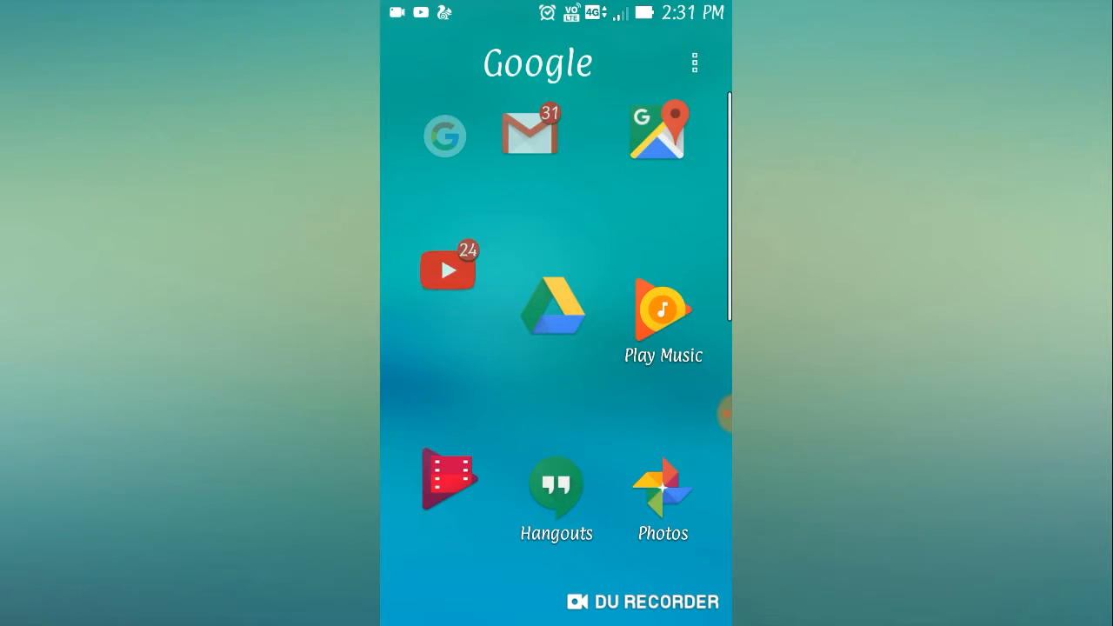
- Copy the SMART BANANA gummy-bear video's link from the YouTube feed and search it in KeepVid
click(447, 268)
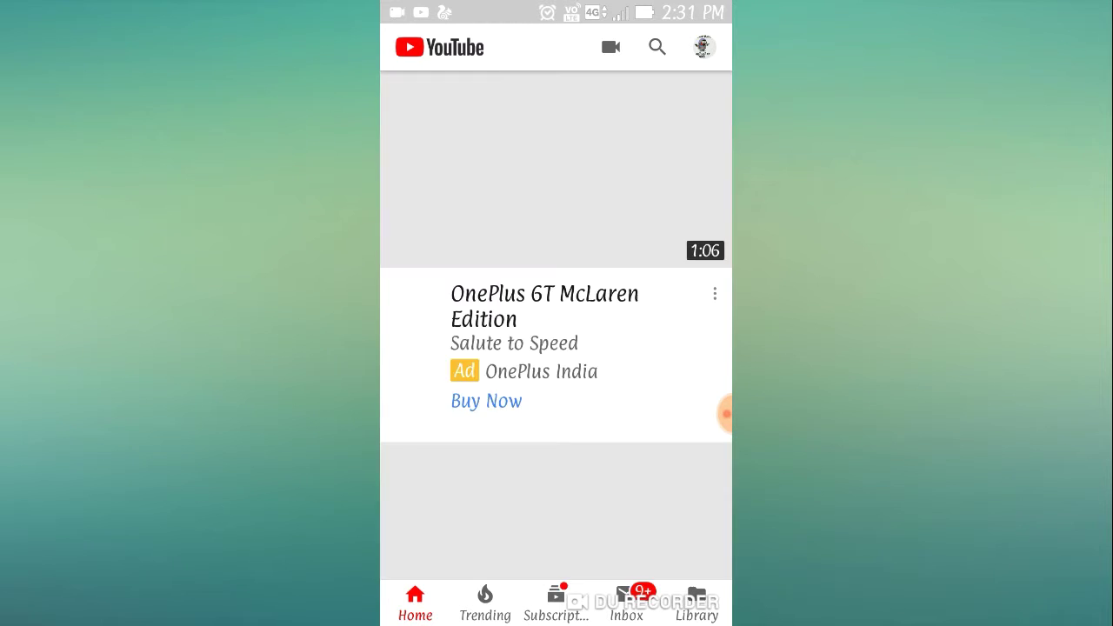
scroll(down, 3)
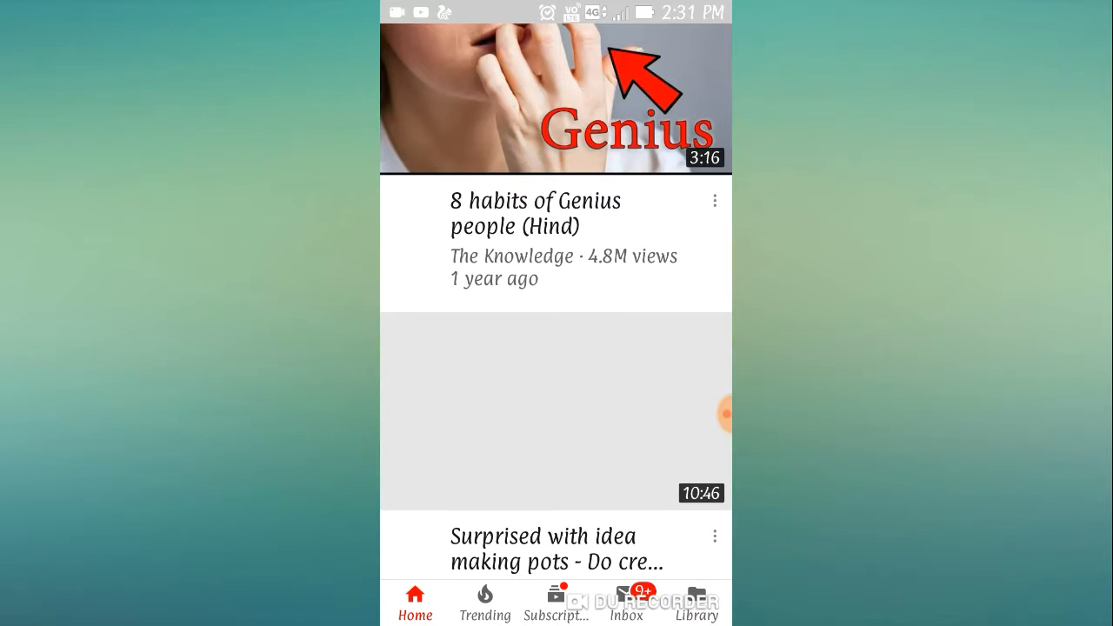
scroll(down, 3)
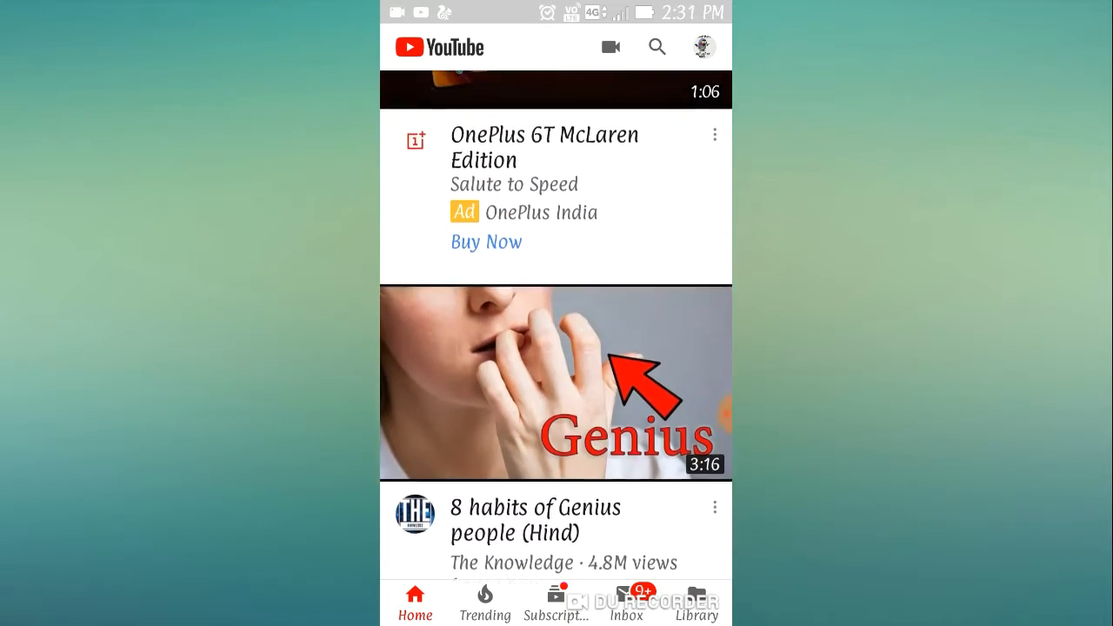
scroll(down, 3)
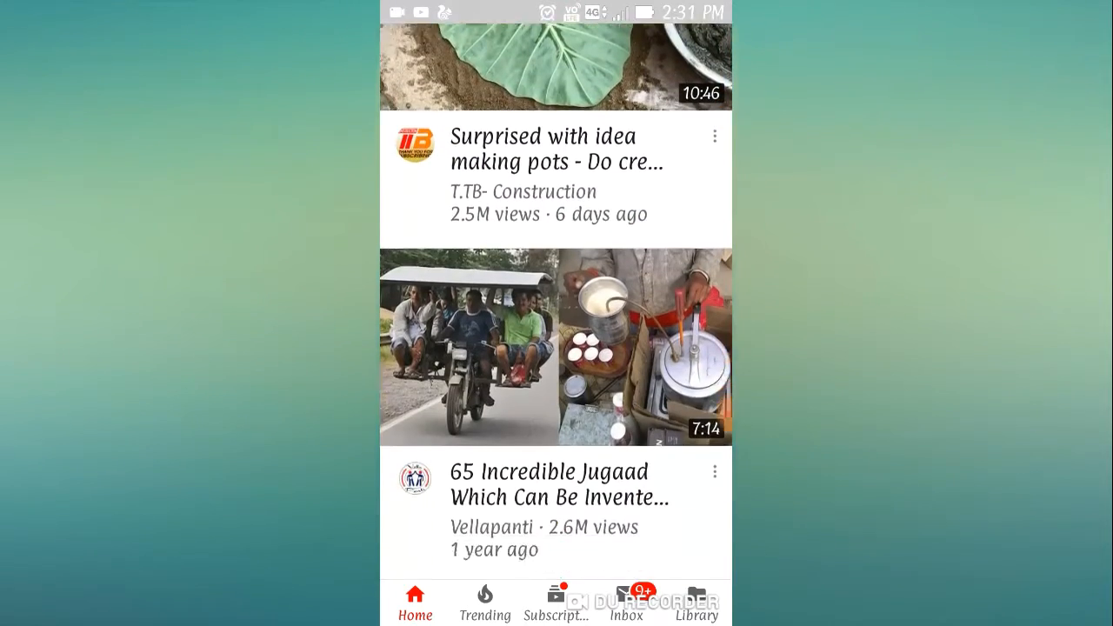
scroll(down, 3)
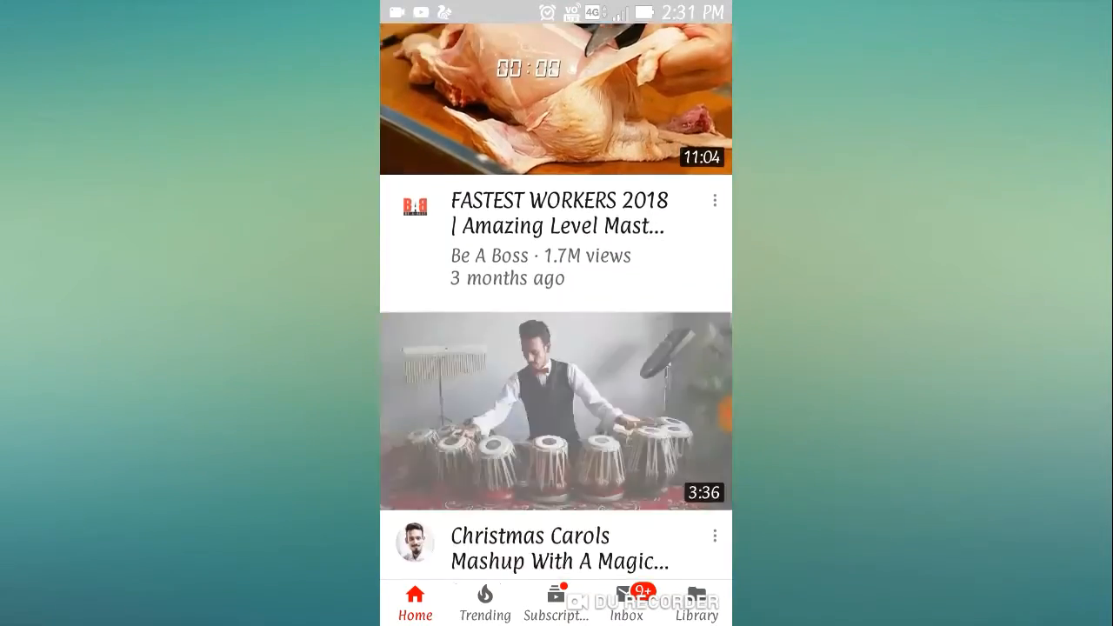
scroll(down, 3)
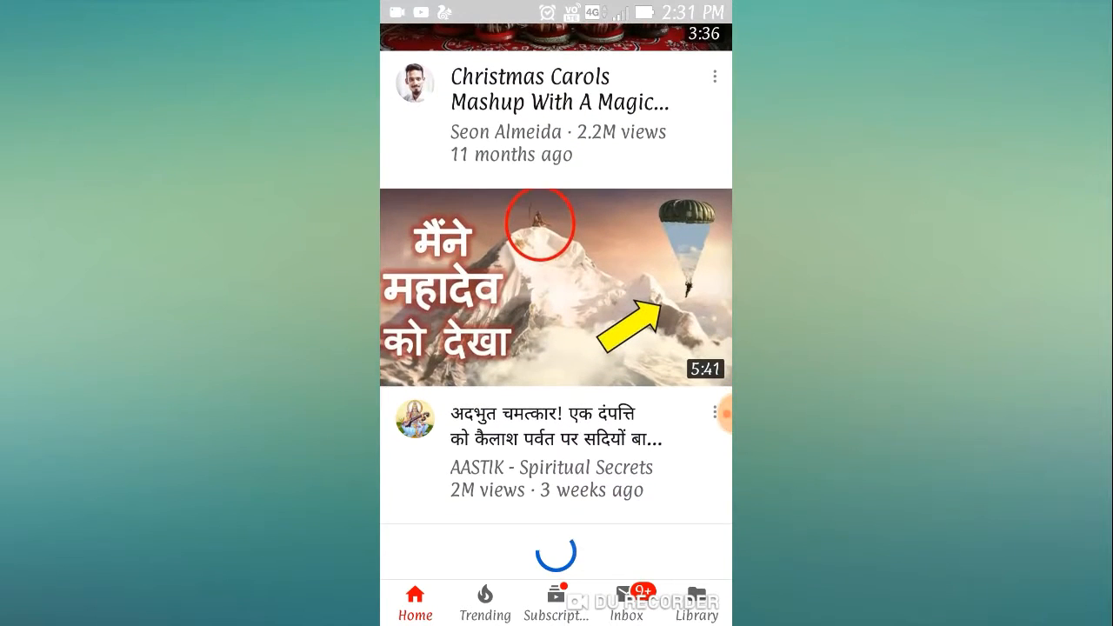
scroll(down, 3)
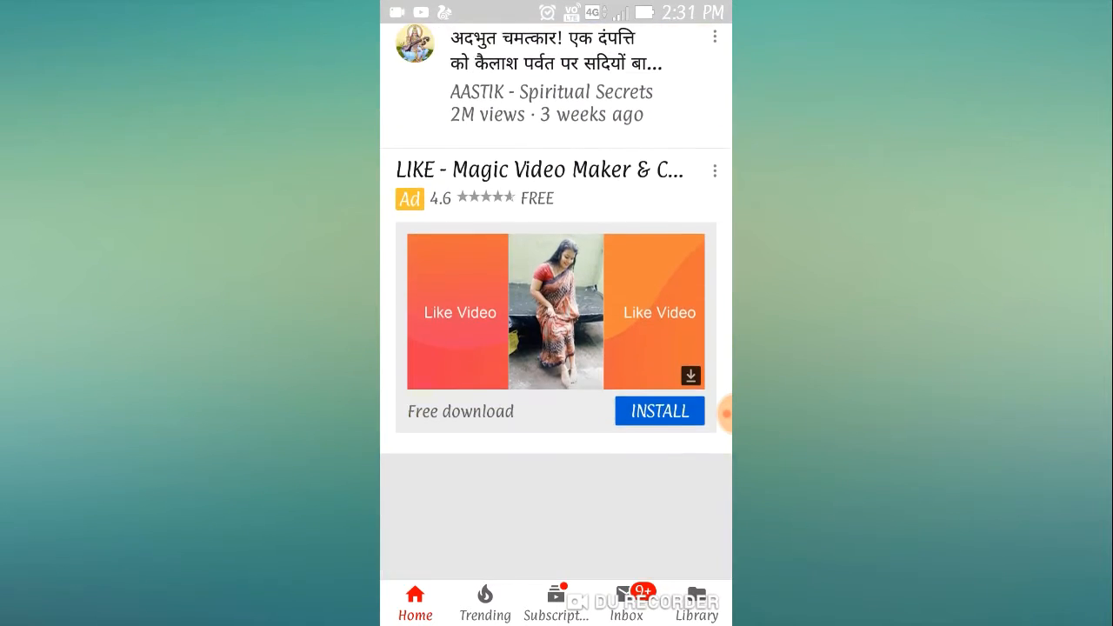
scroll(down, 3)
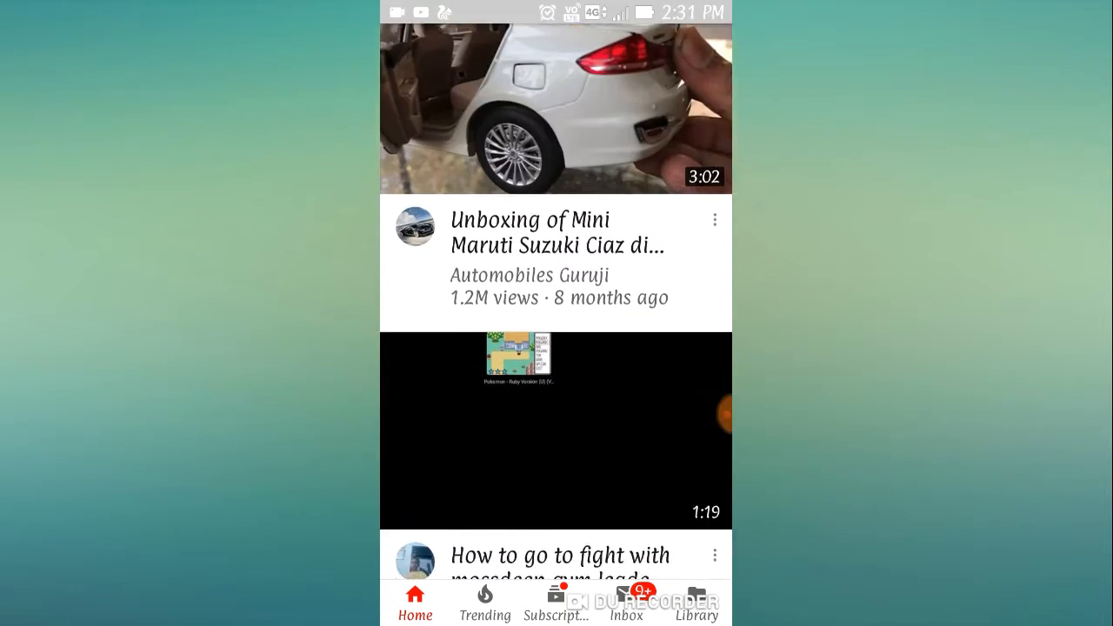
scroll(down, 3)
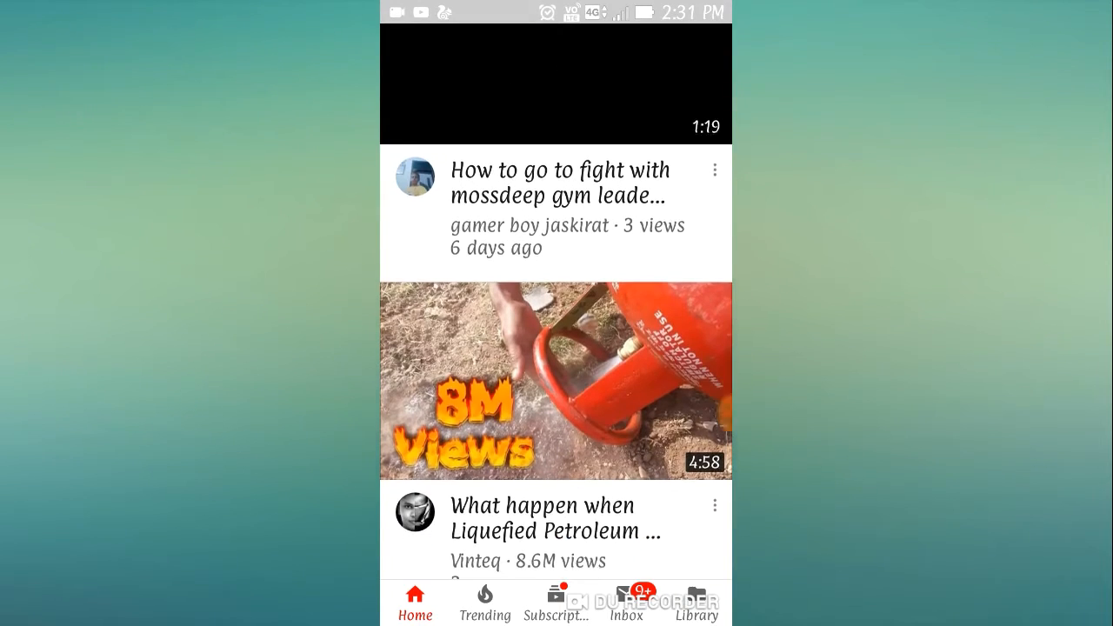
scroll(down, 3)
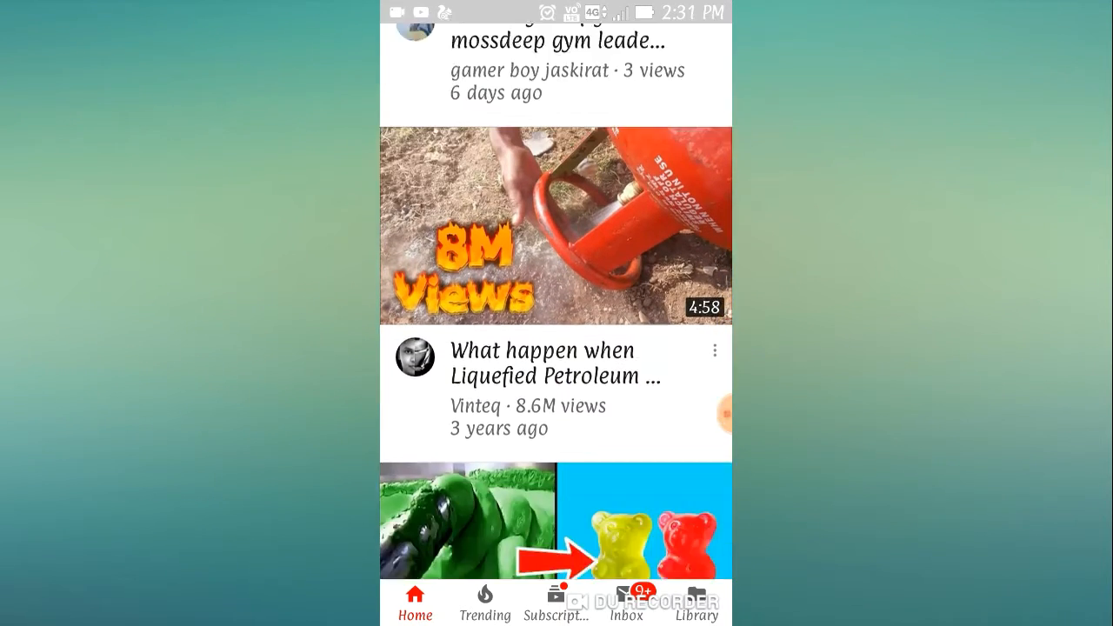
scroll(down, 3)
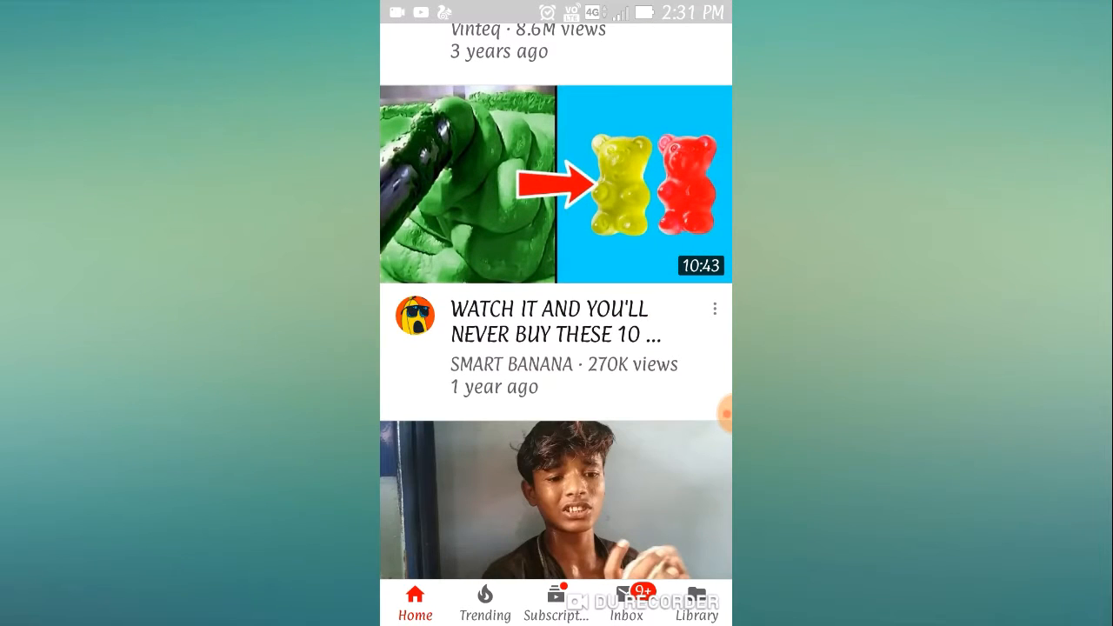
click(715, 309)
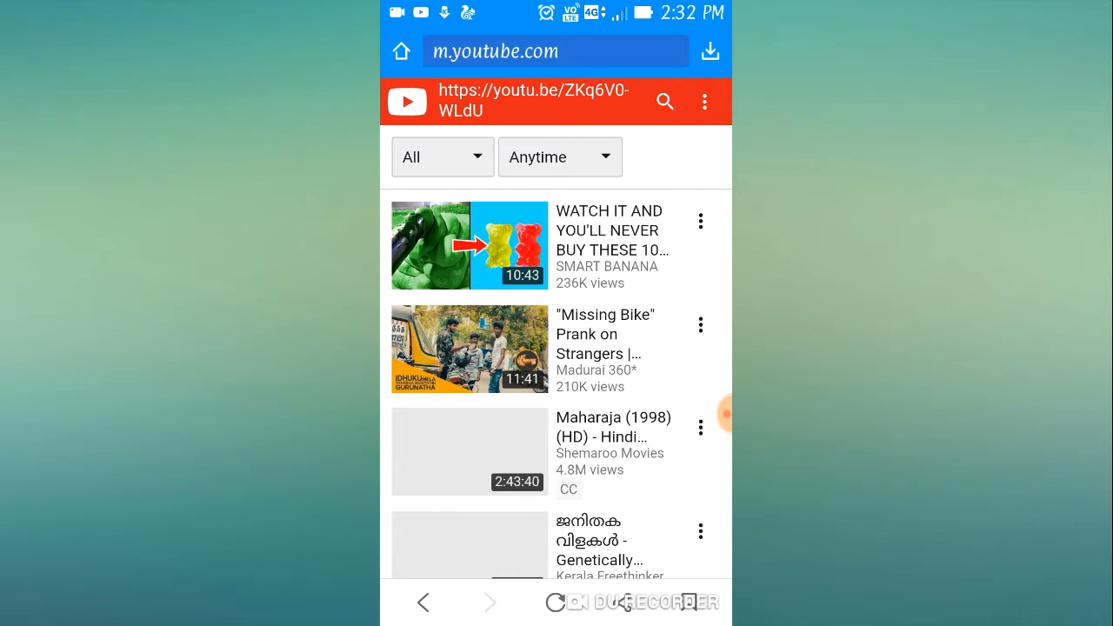
- Play the SMART BANANA '10 foods' video in KeepVid and start its 16.4 MB download
click(468, 246)
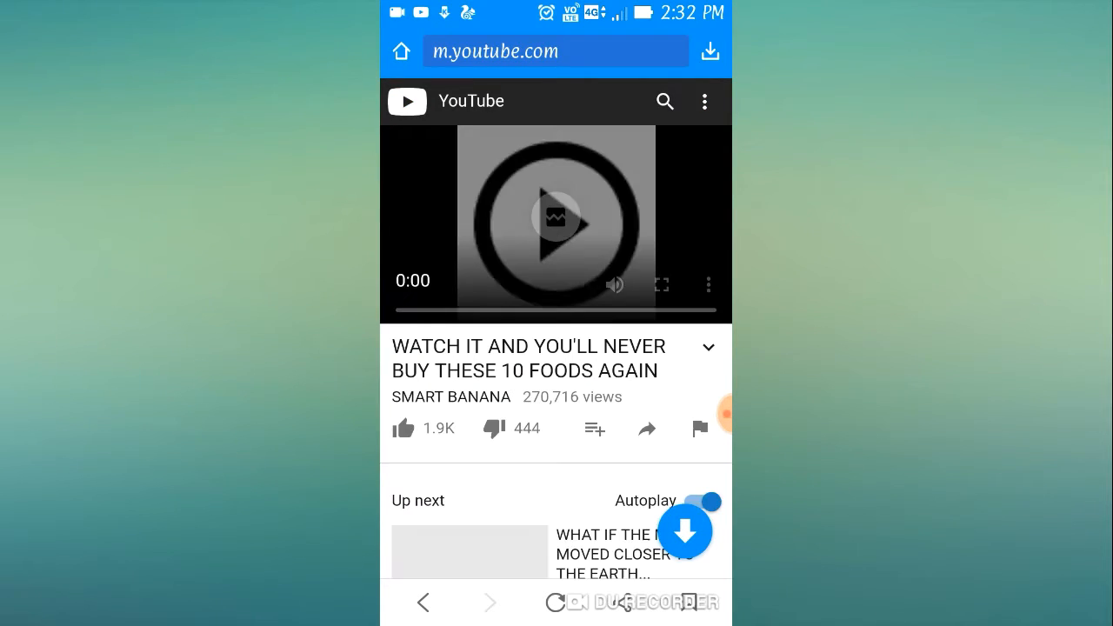
click(555, 217)
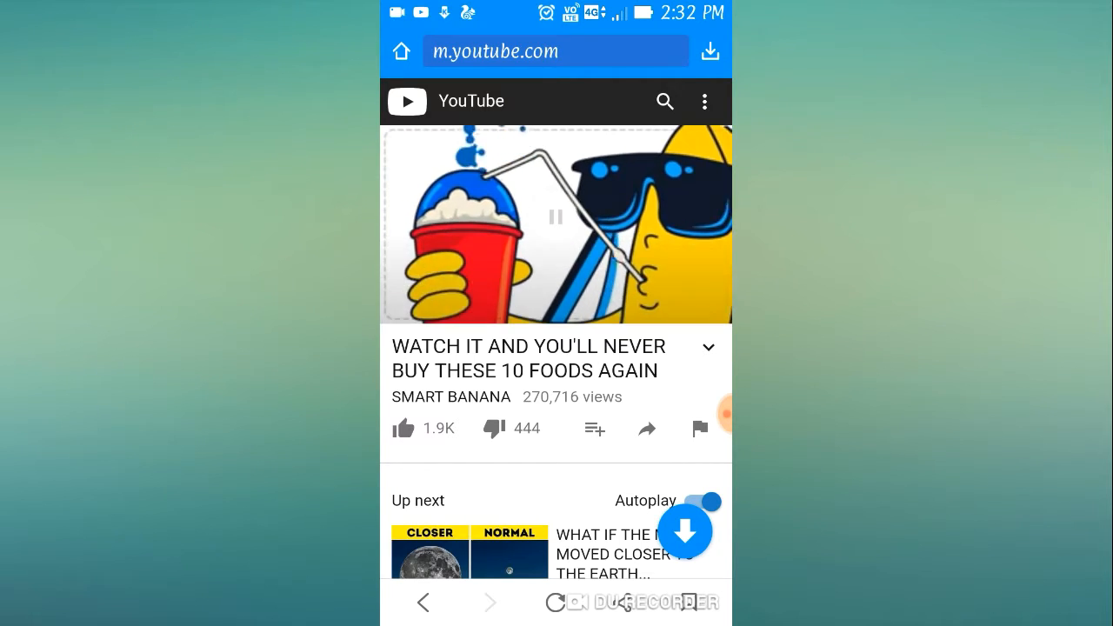
click(685, 530)
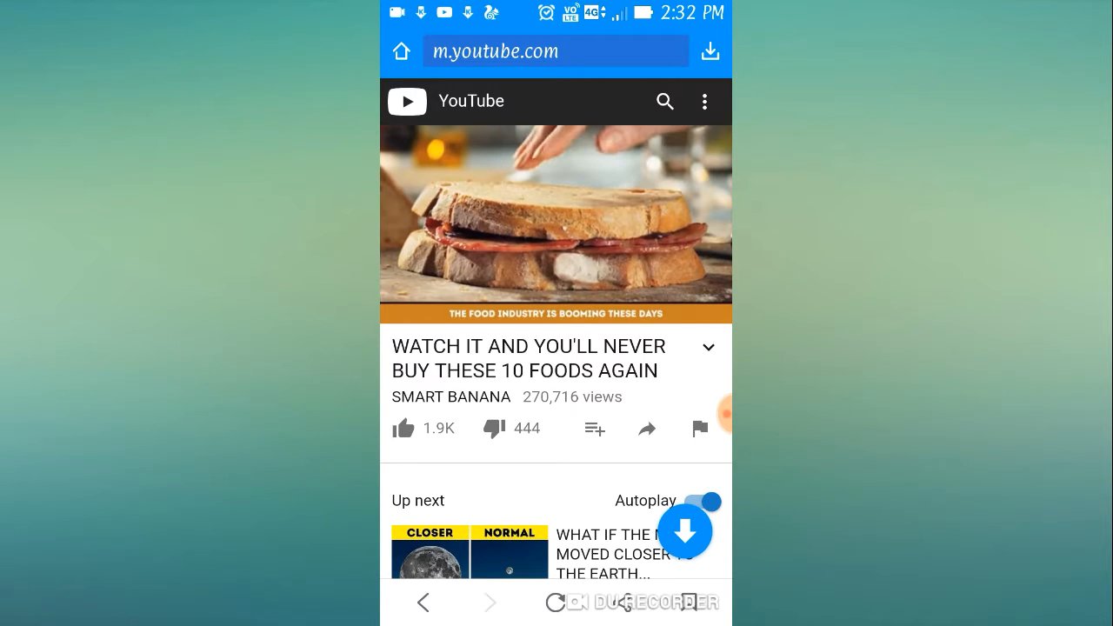
click(684, 531)
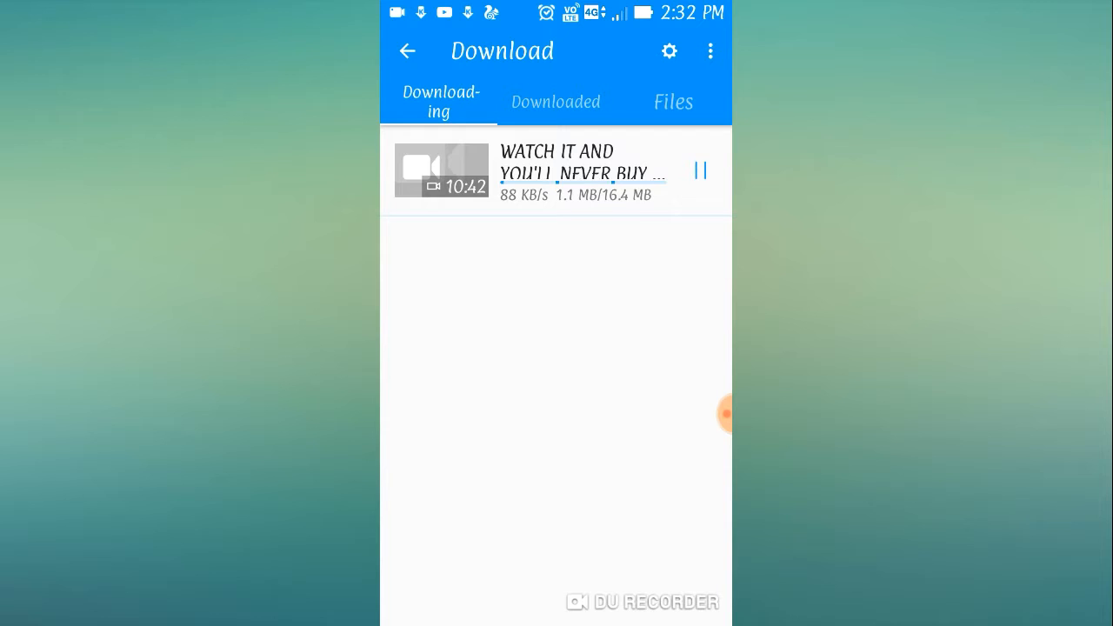
- Leave KeepVid for the home screen and show all installed apps
click(723, 413)
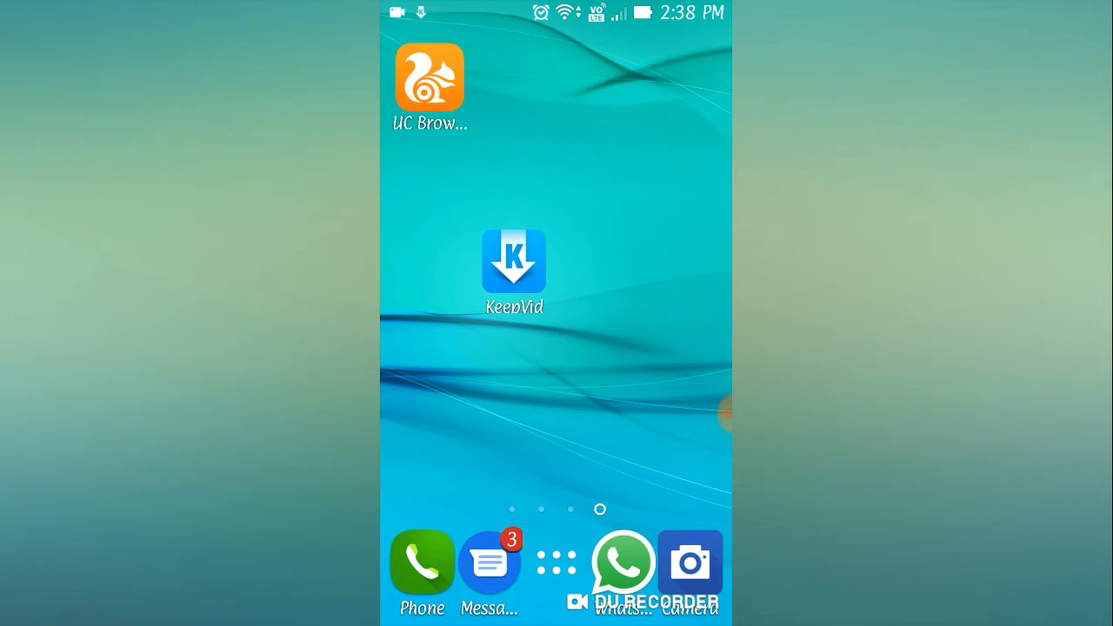
click(555, 562)
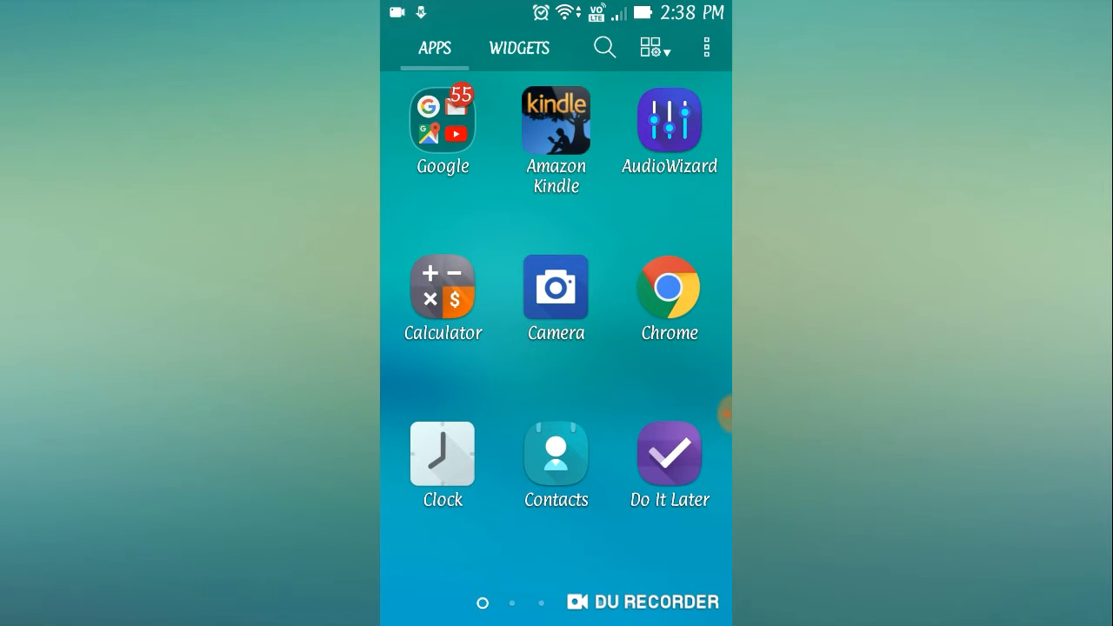